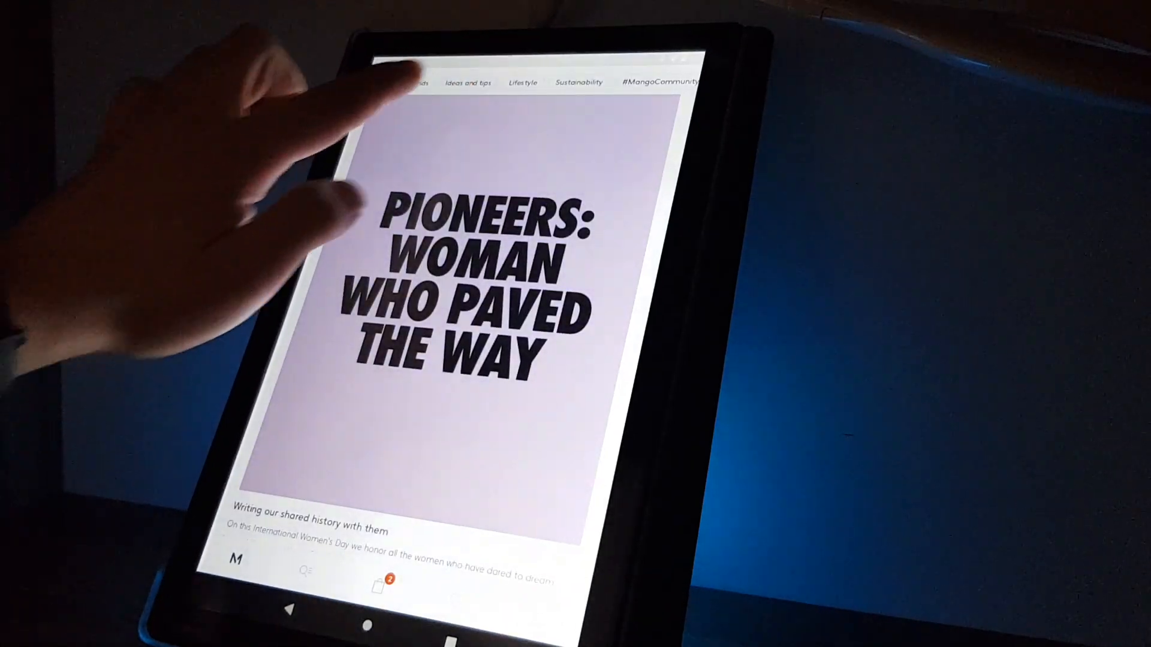
Switch the Mango editorial feed to the Ideas and tips stories.
{"action": "left_click", "coordinate": [466, 83]}
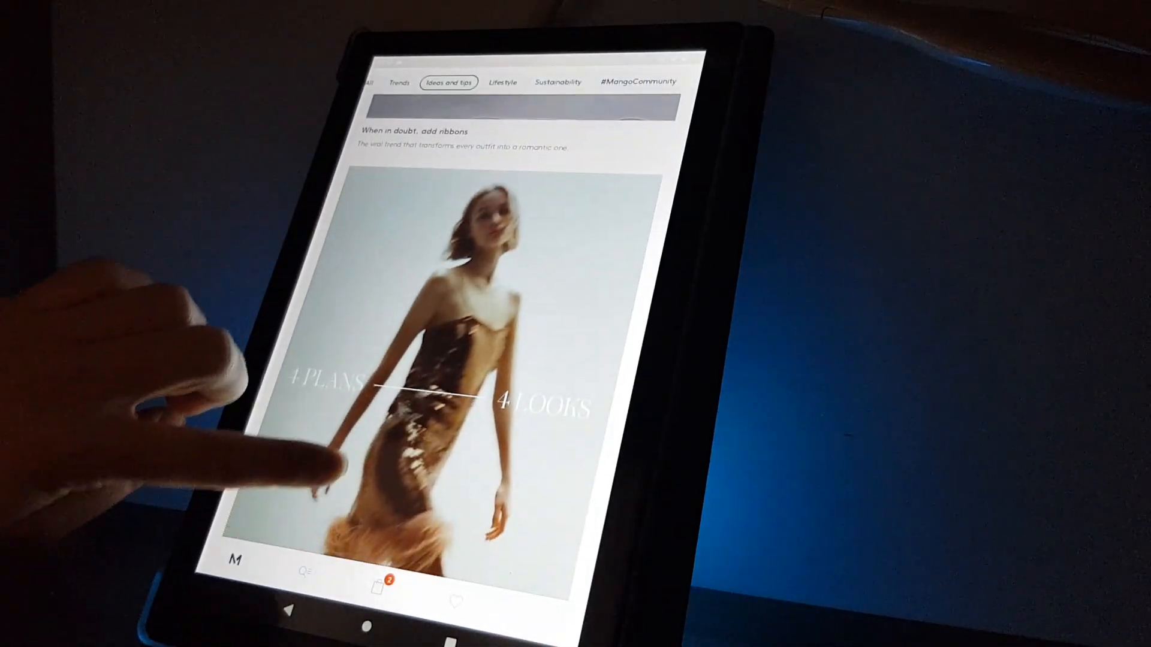
{"action": "scroll", "scroll_direction": "down", "scroll_amount": 3}
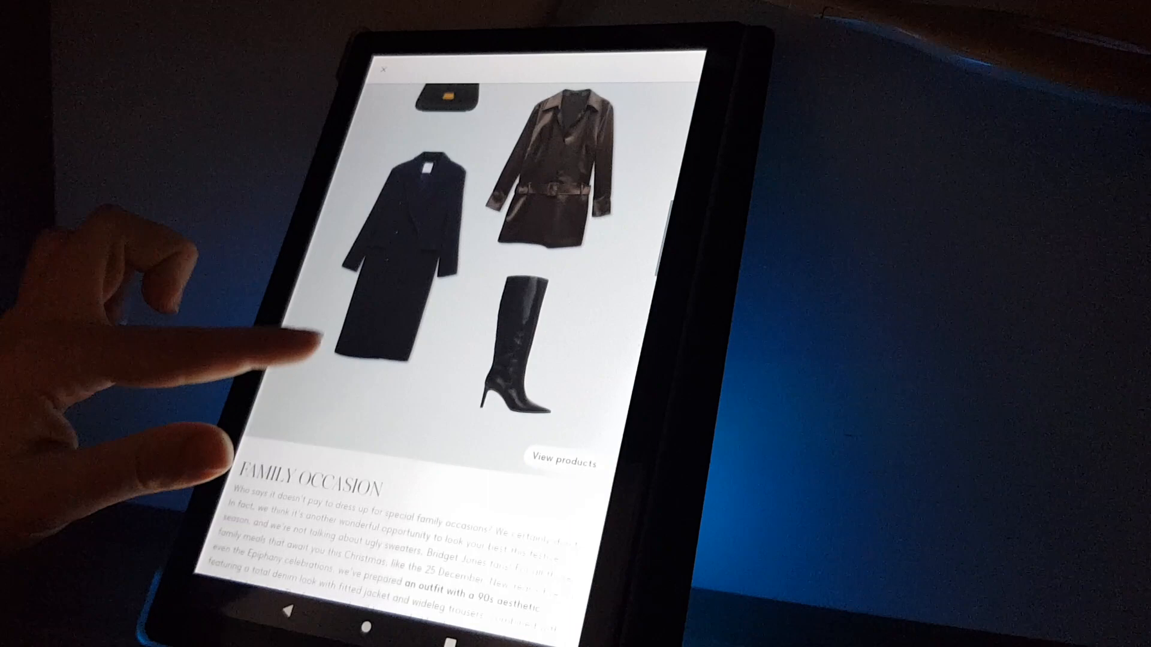
Read through the outfit sections from Family Occasion and Evening with Friends to New Year's Eve.
{"action": "scroll", "scroll_direction": "down", "scroll_amount": 3}
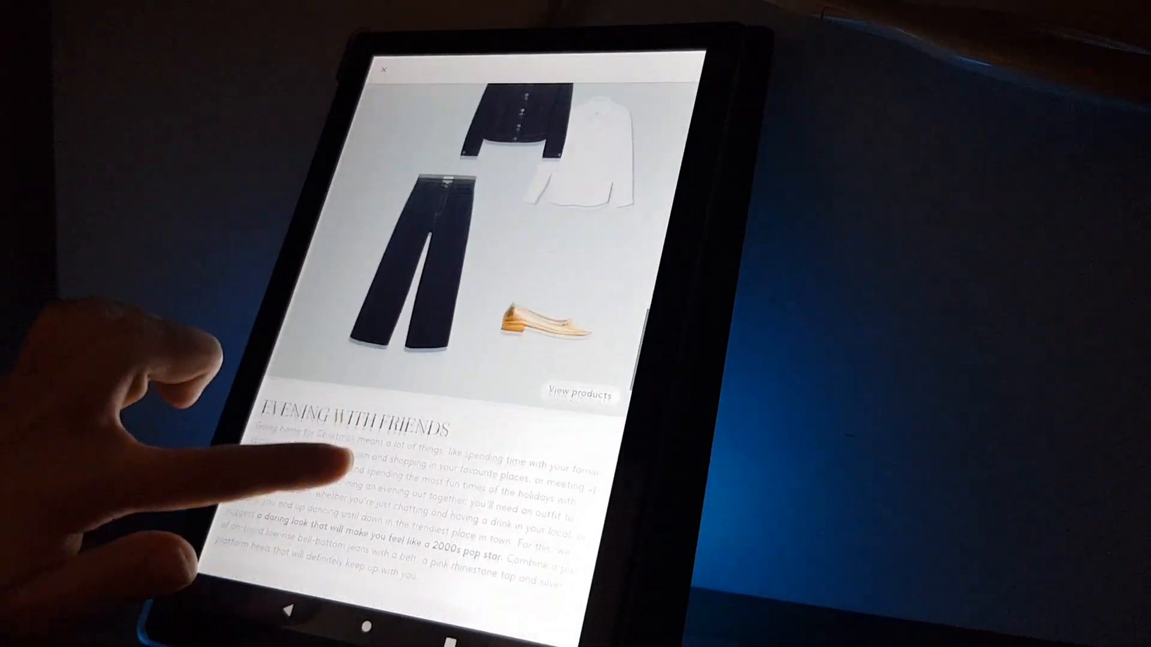
{"action": "scroll", "scroll_direction": "up", "scroll_amount": 3}
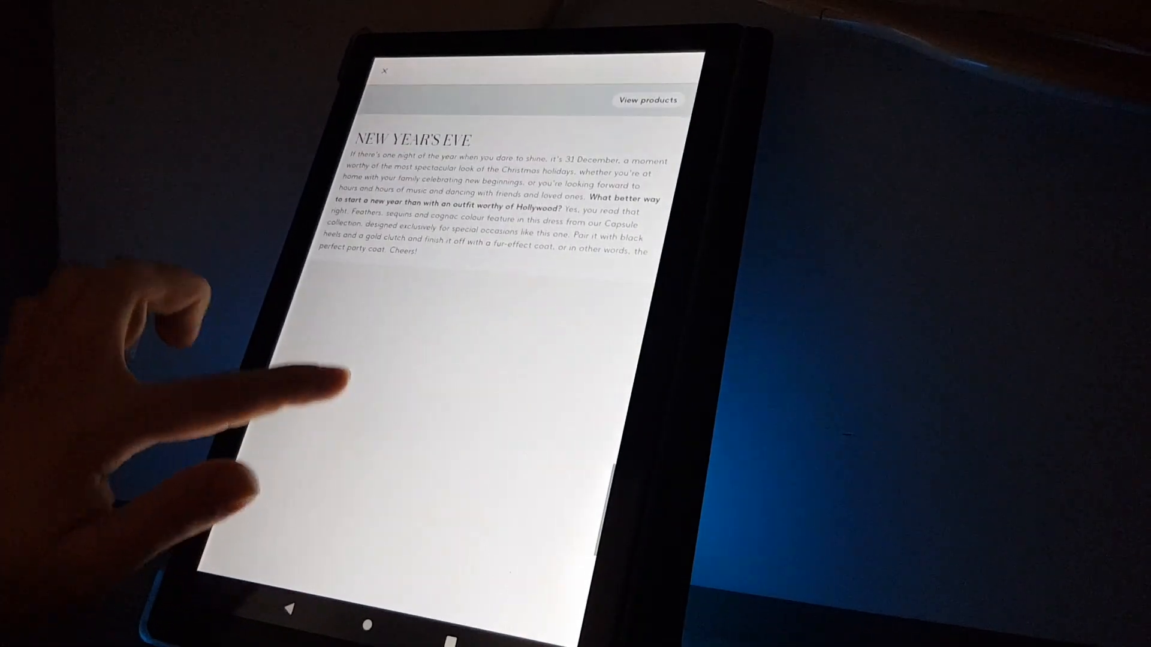